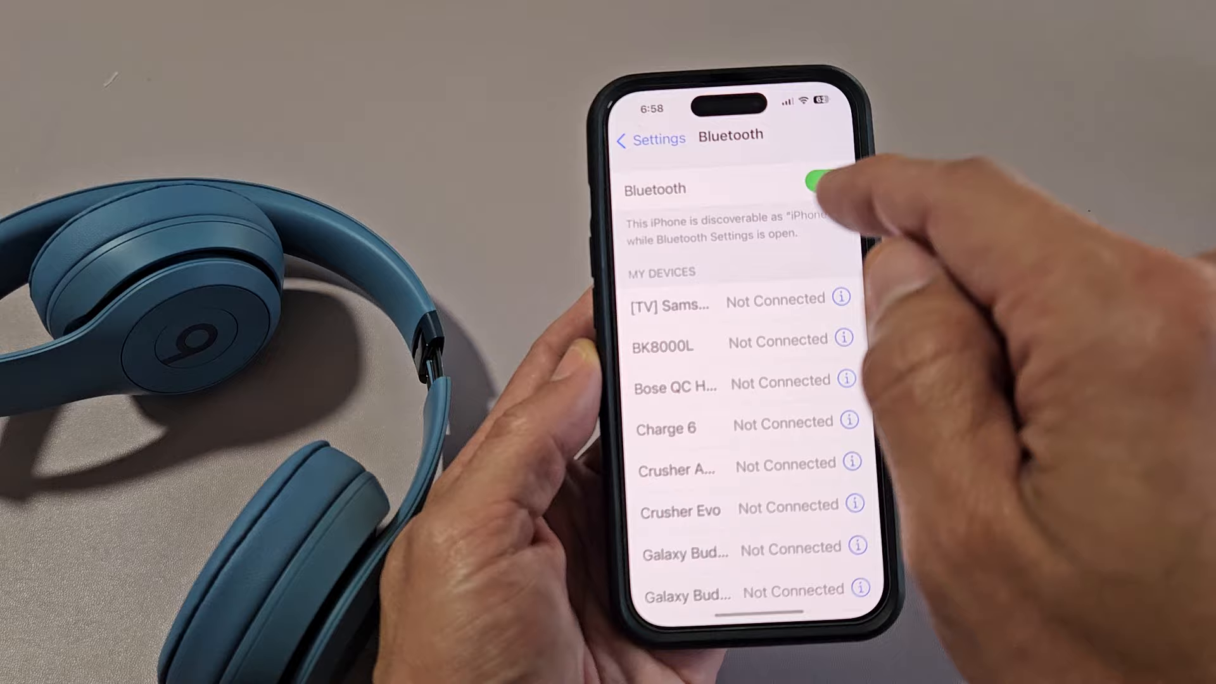
# - Reopen Bluetooth settings and pair Beats Solo 4 from Other Devices so it shows Connected under My Devices
pyautogui.click(650, 140)
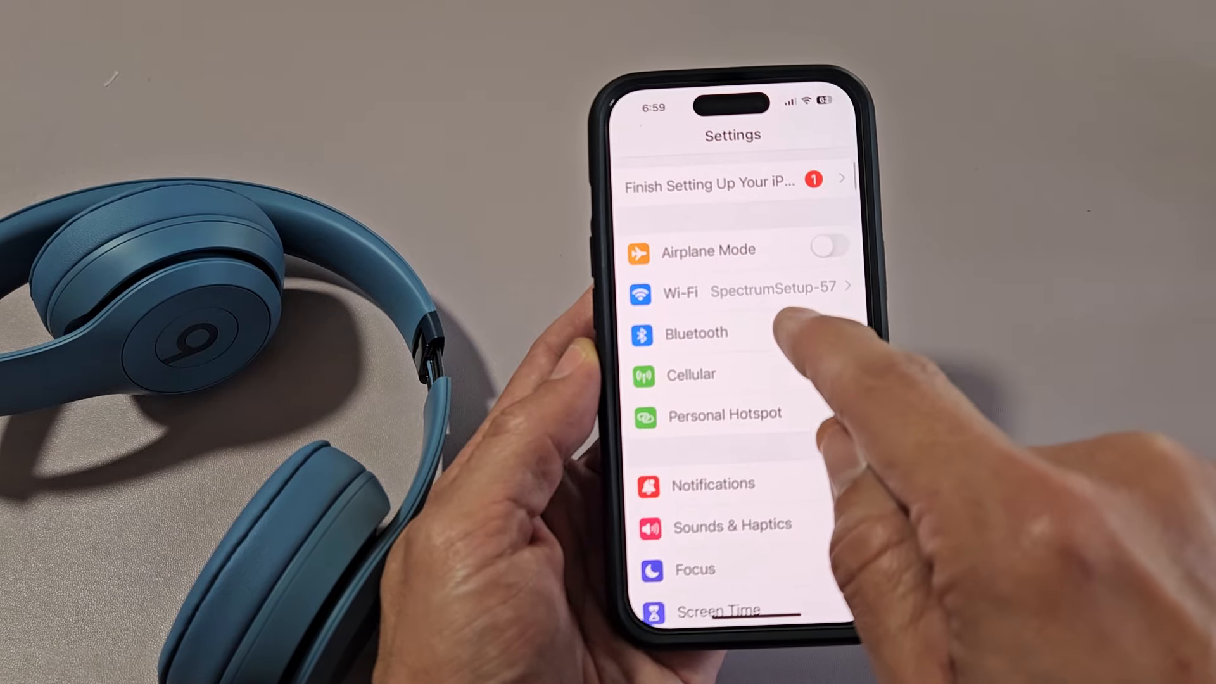
pyautogui.click(695, 333)
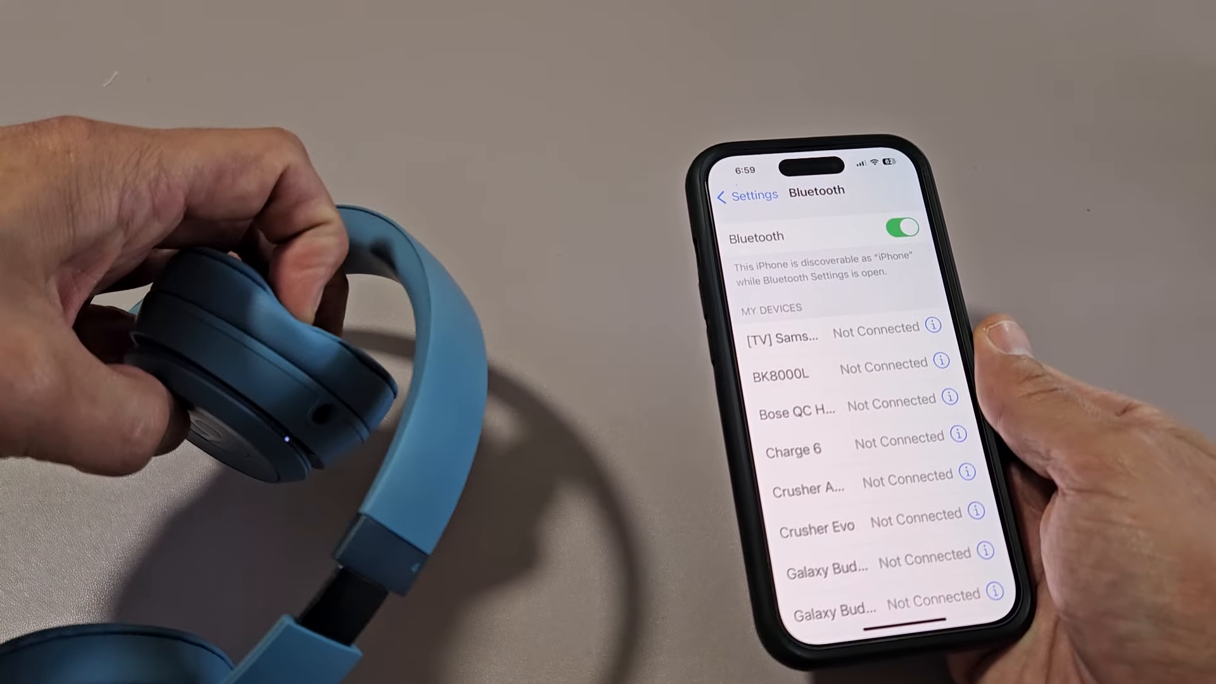
pyautogui.scroll(-3)
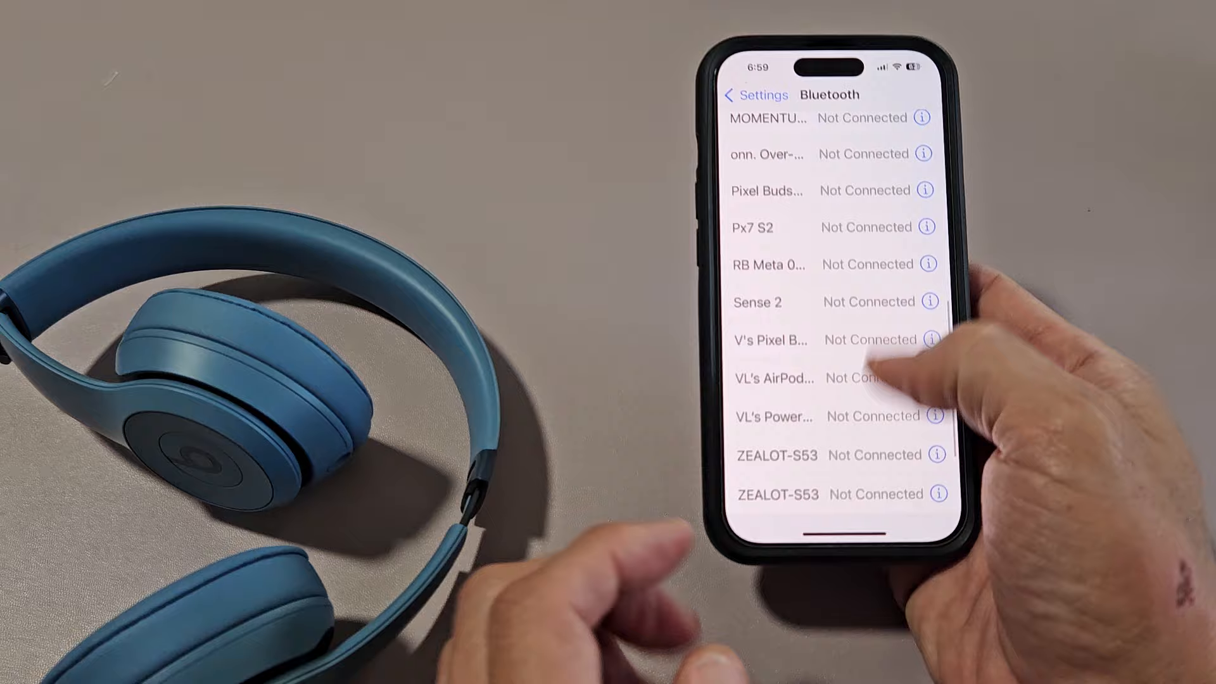
pyautogui.scroll(-3)
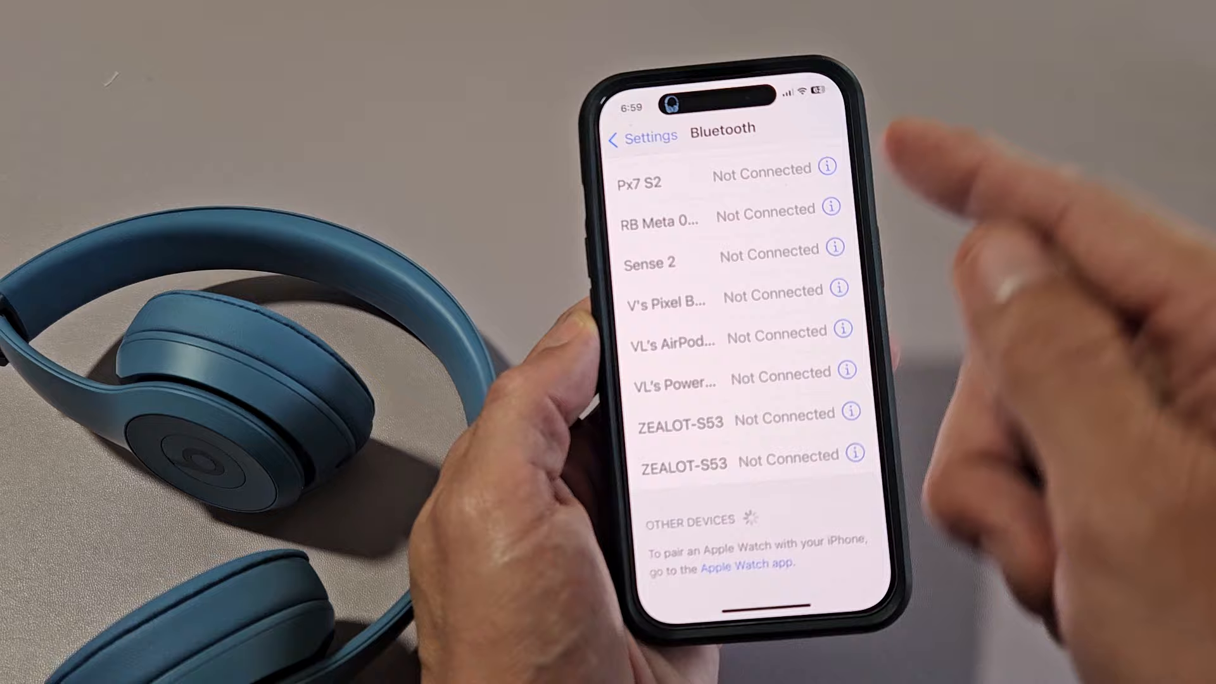
pyautogui.scroll(-3)
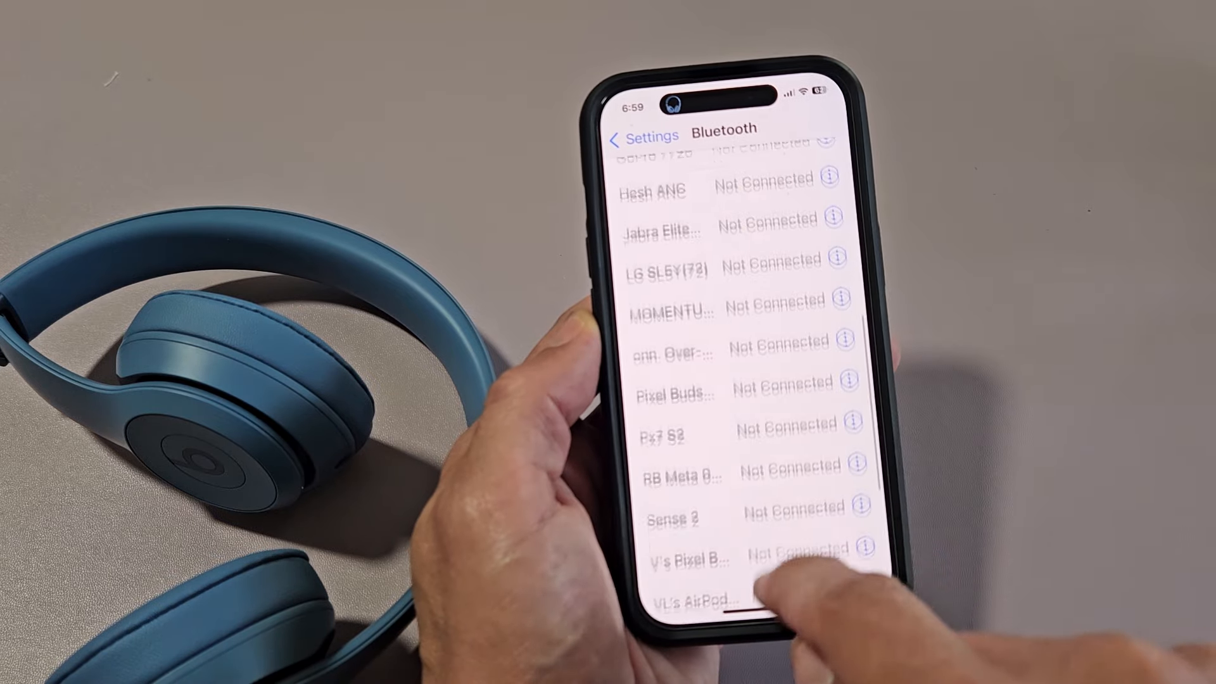
pyautogui.scroll(-3)
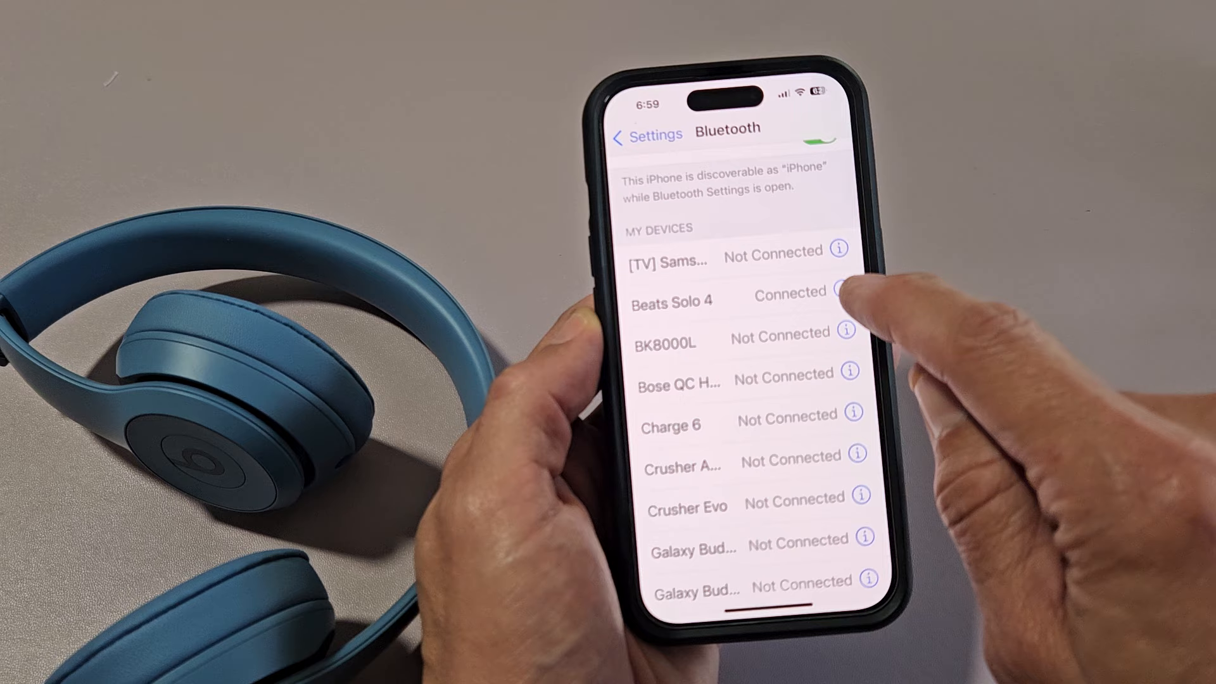
# - View the Beats Solo 4 info page with battery level, call controls and model details
pyautogui.click(869, 292)
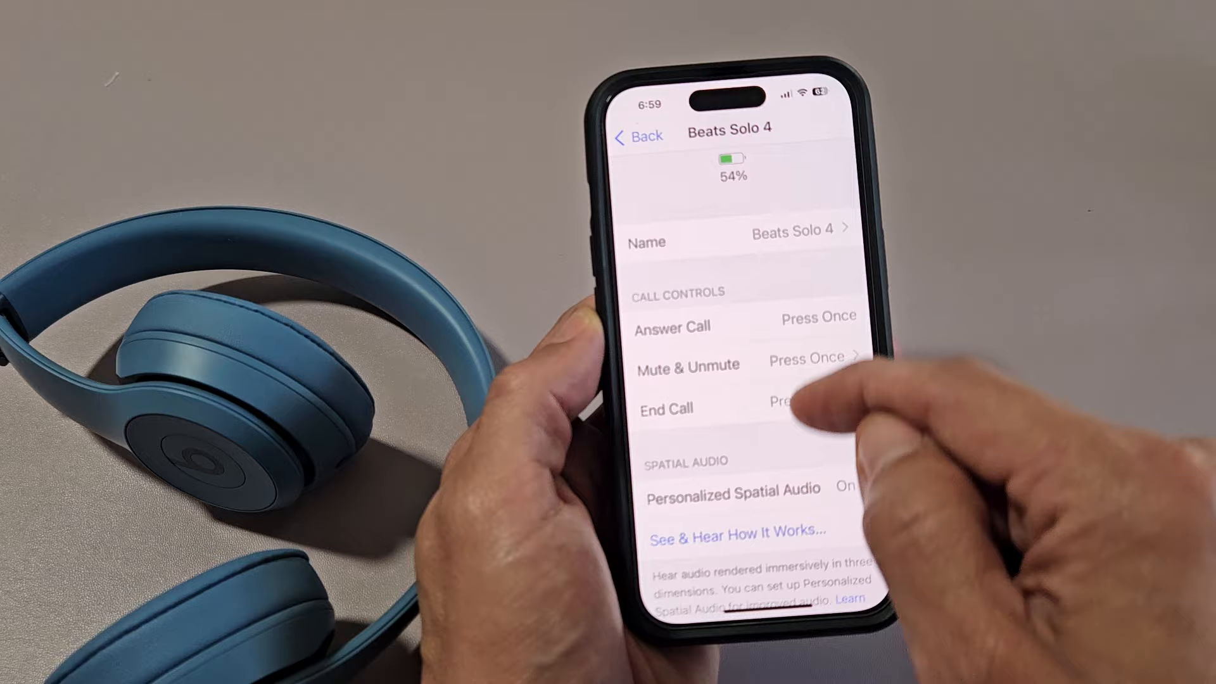
pyautogui.scroll(-3)
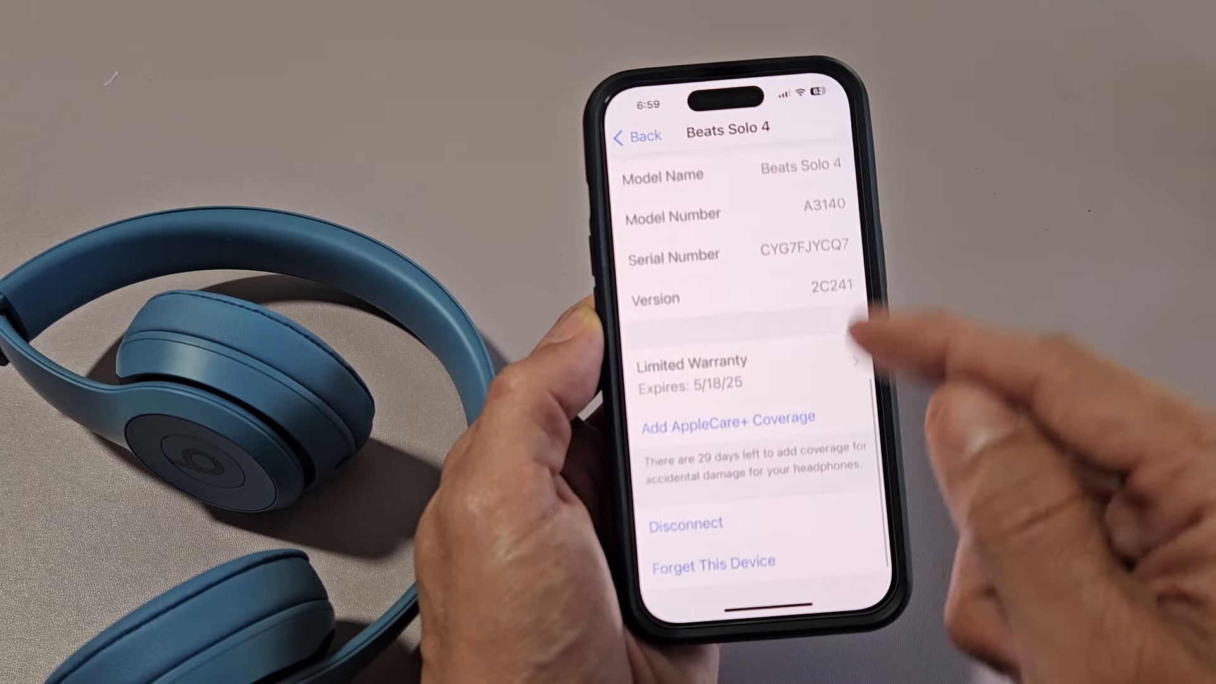